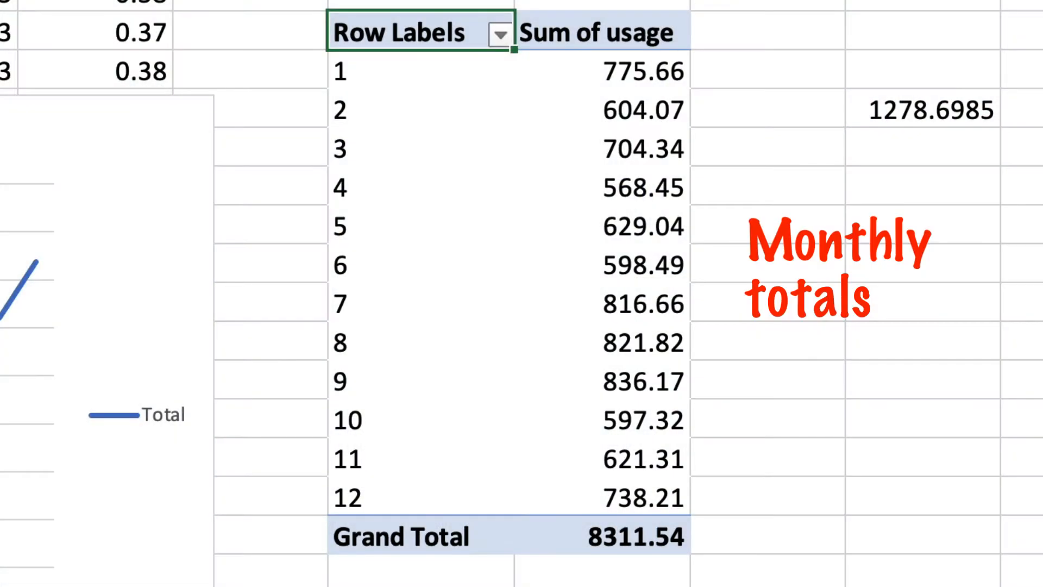
# - Switch to the original Detailed Usage export sheet and scroll through its hourly rows
pyautogui.click(838, 269)
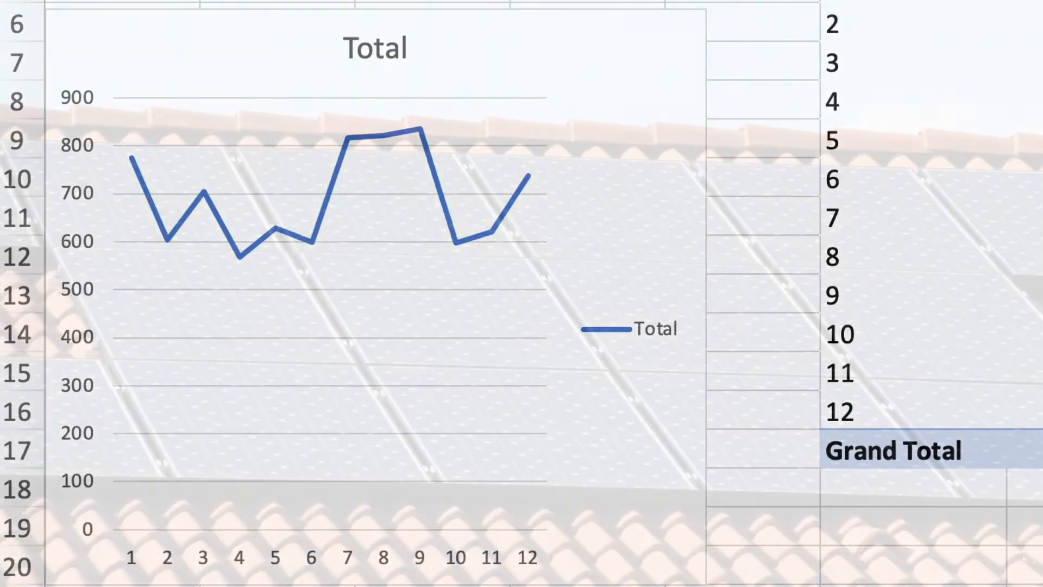
pyautogui.click(240, 24)
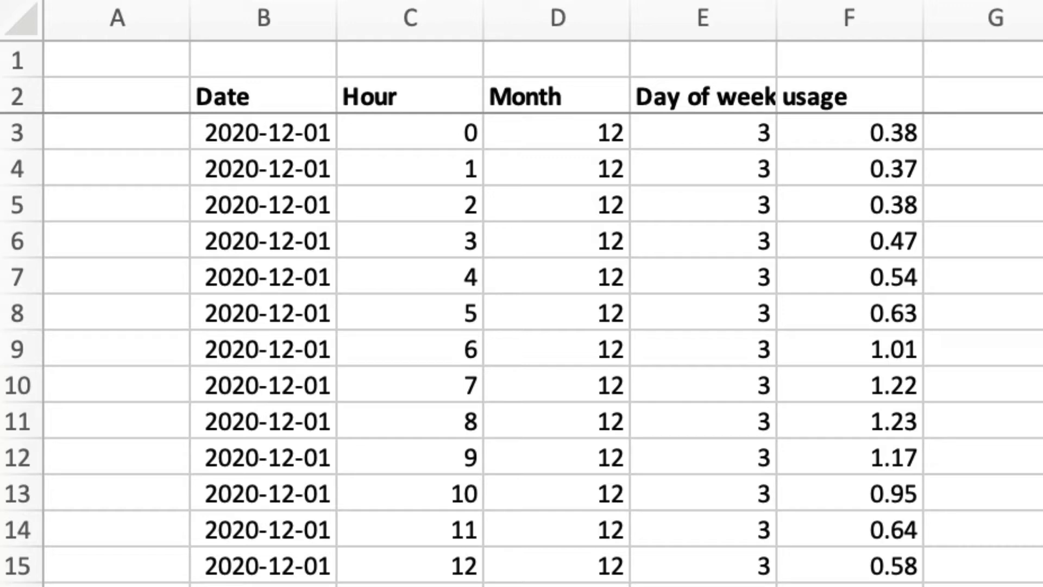
pyautogui.scroll(-3)
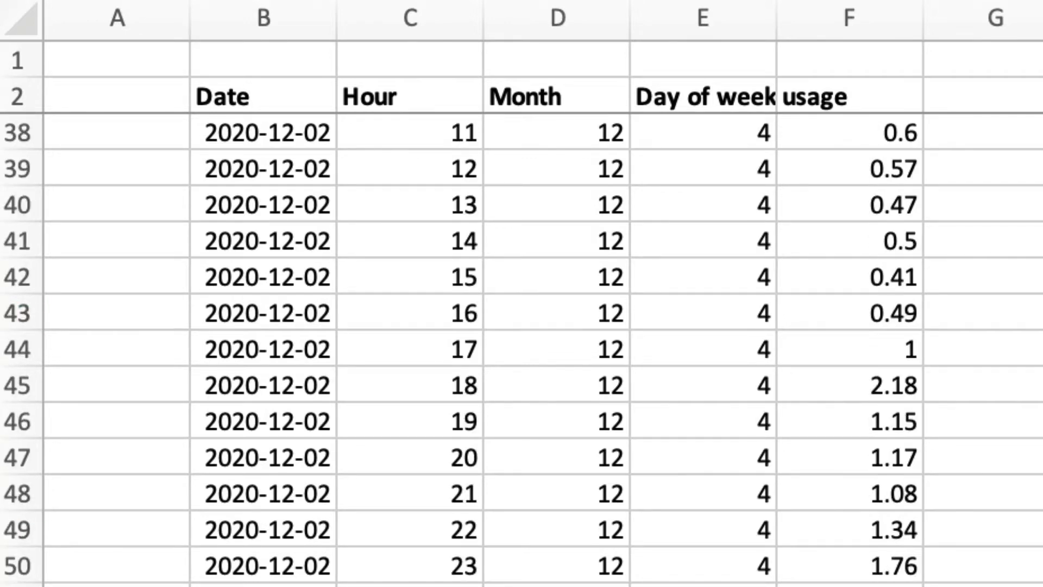
pyautogui.scroll(-3)
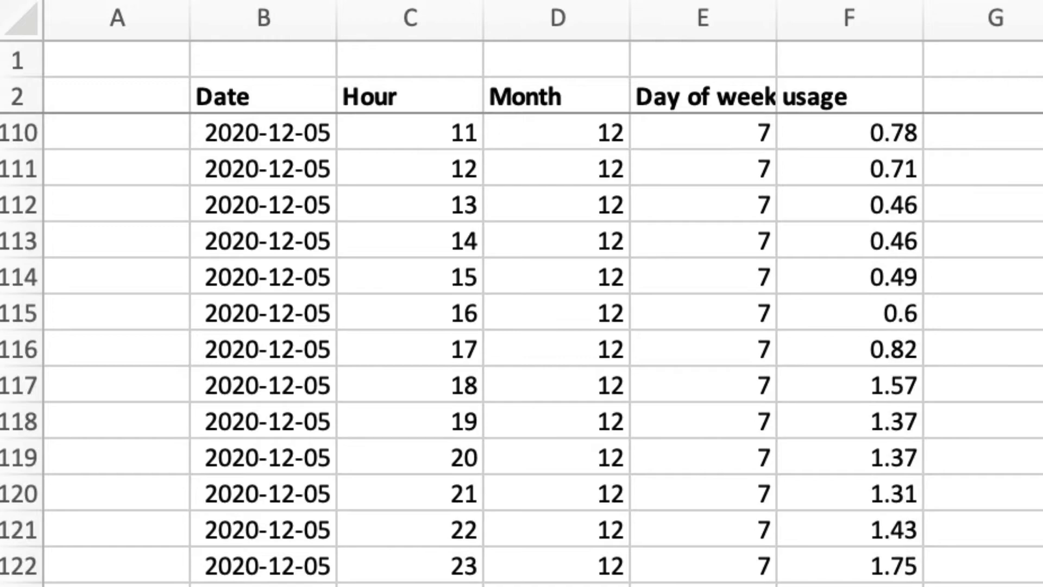
pyautogui.scroll(-3)
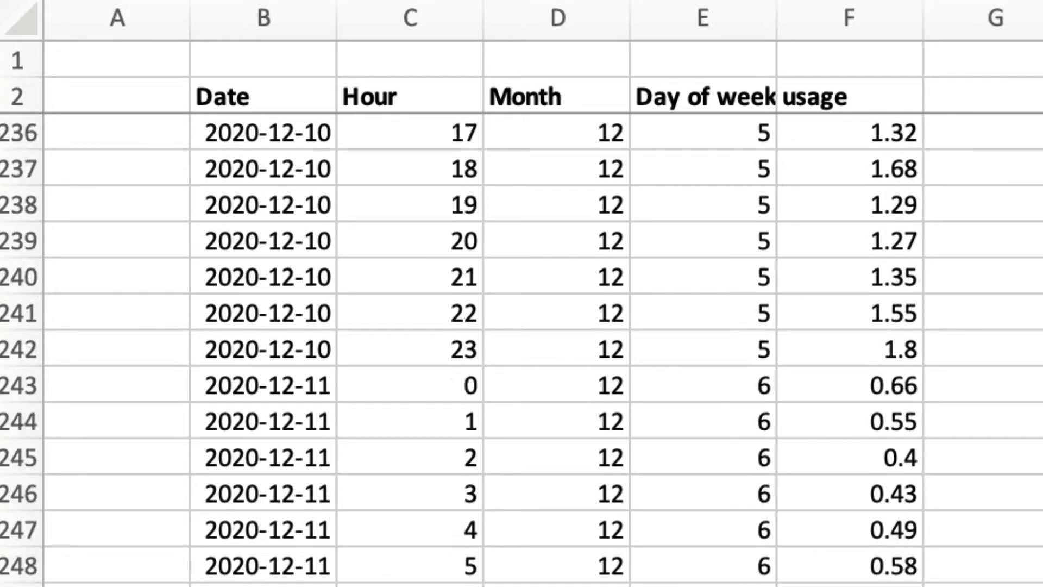
pyautogui.scroll(-3)
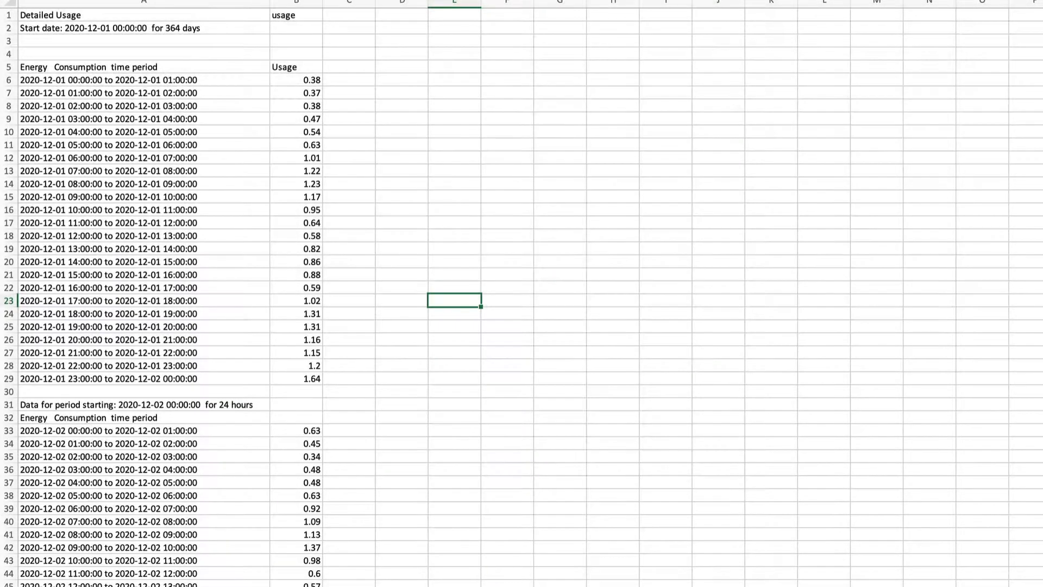
pyautogui.click(61, 6)
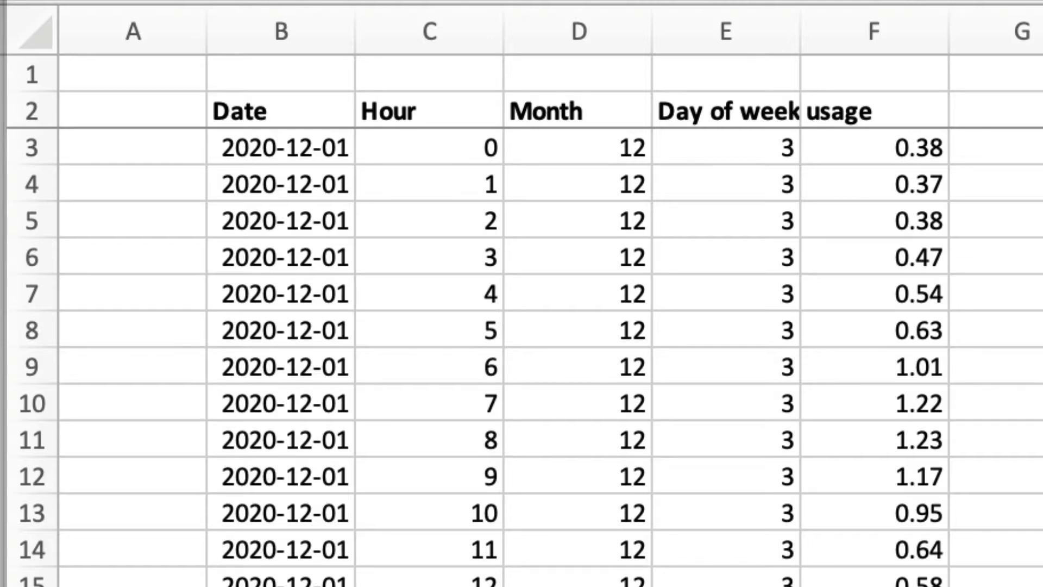
pyautogui.moveTo(586, 554)
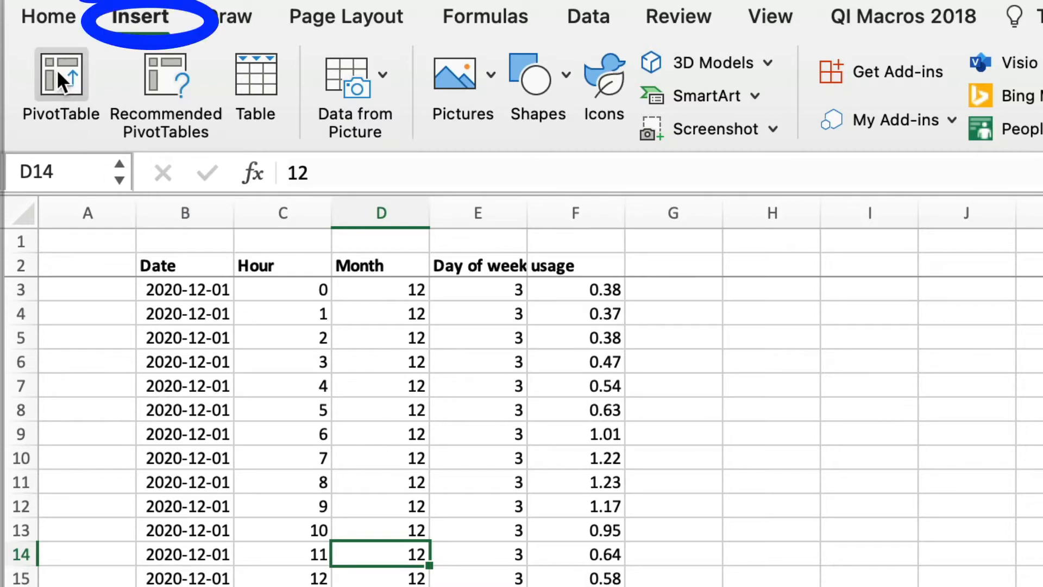
# - Insert a PivotTable using the data range B2:F8737 as the source
pyautogui.click(60, 79)
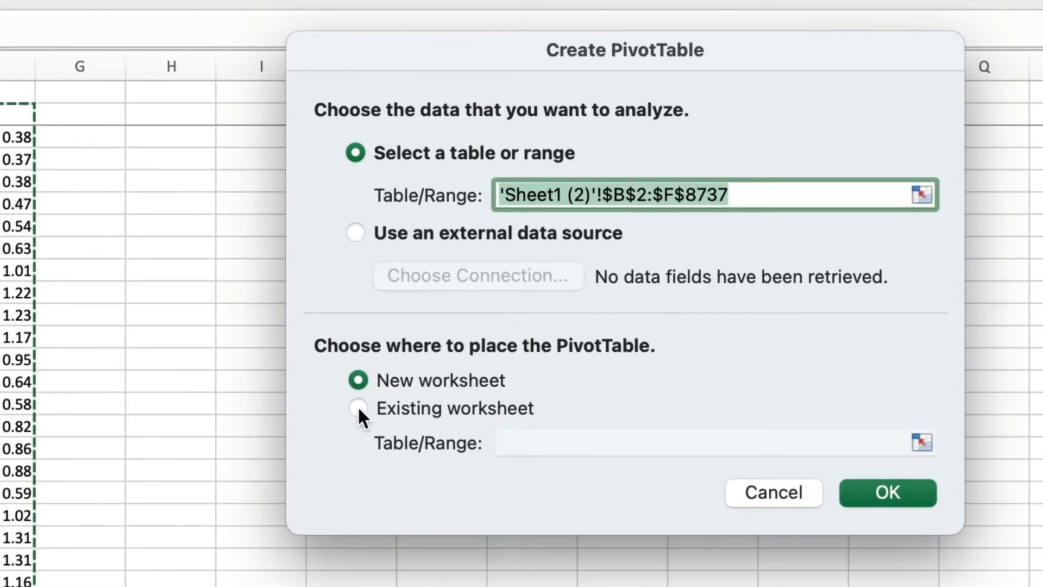
# - Create the pivot table on the existing worksheet at cell H4
pyautogui.click(358, 408)
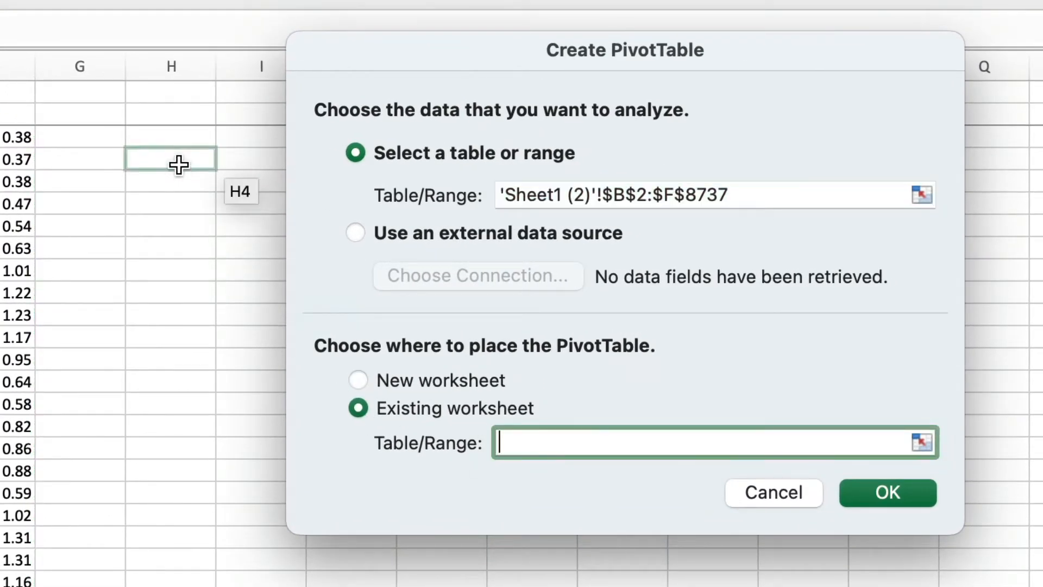
pyautogui.click(170, 158)
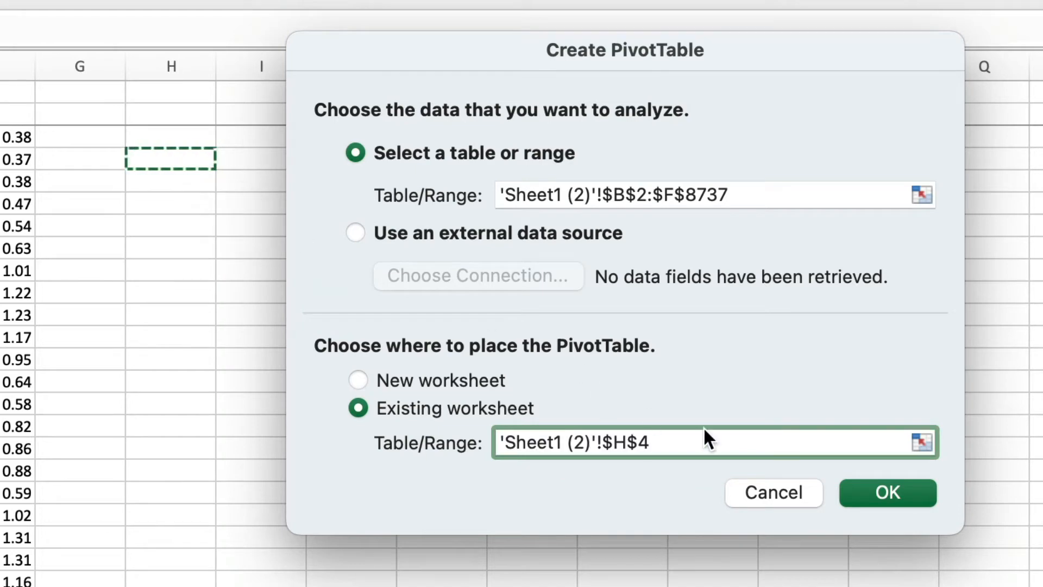
pyautogui.click(887, 492)
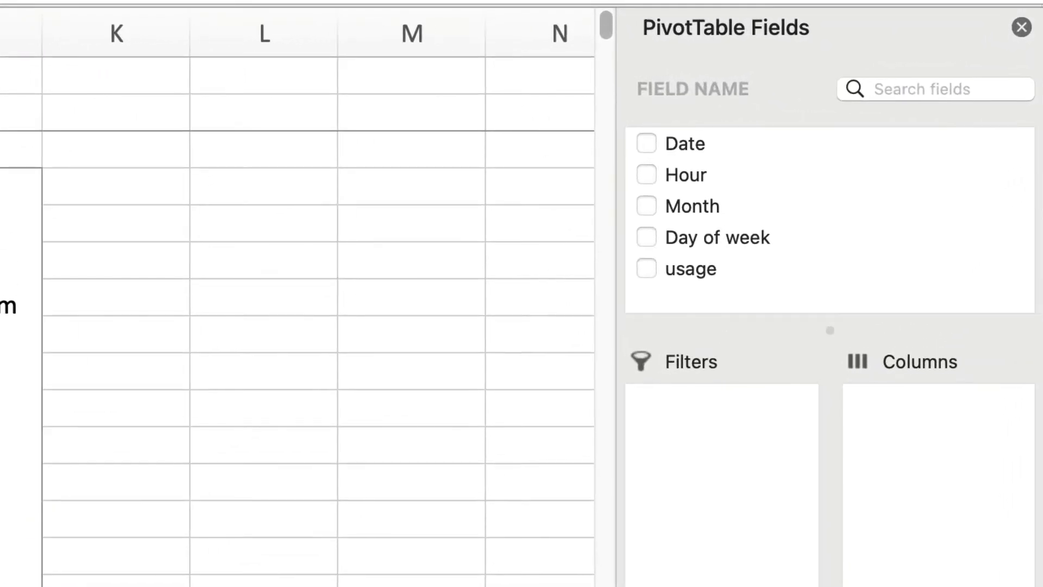
pyautogui.moveTo(688, 275)
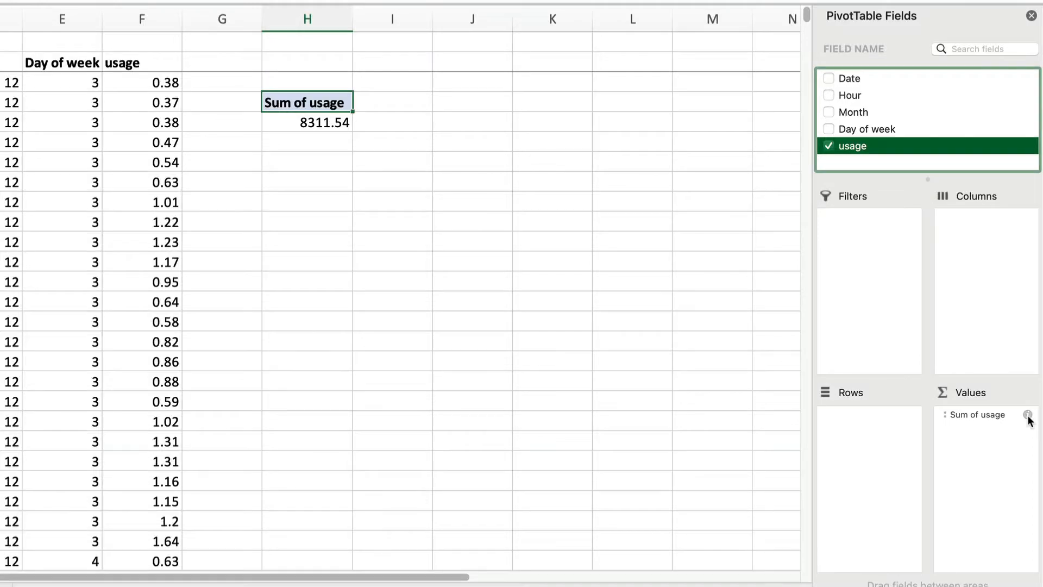
pyautogui.click(1028, 415)
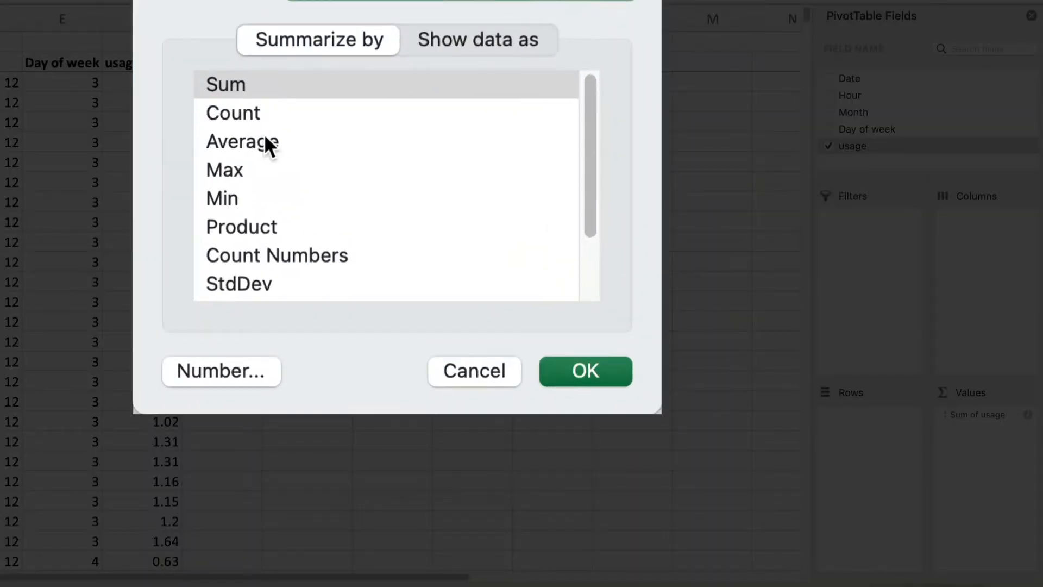
pyautogui.click(585, 371)
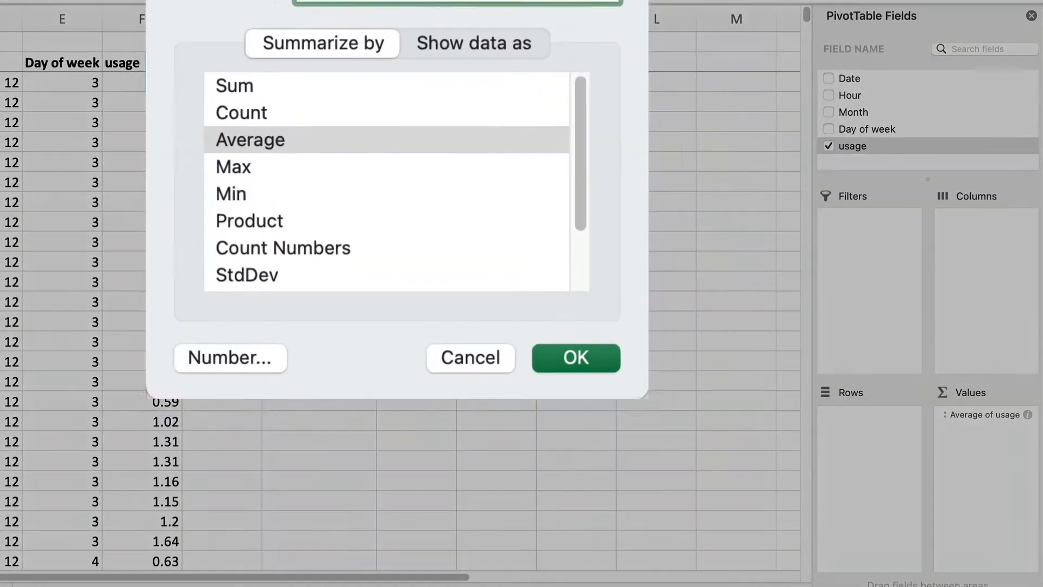
pyautogui.click(575, 358)
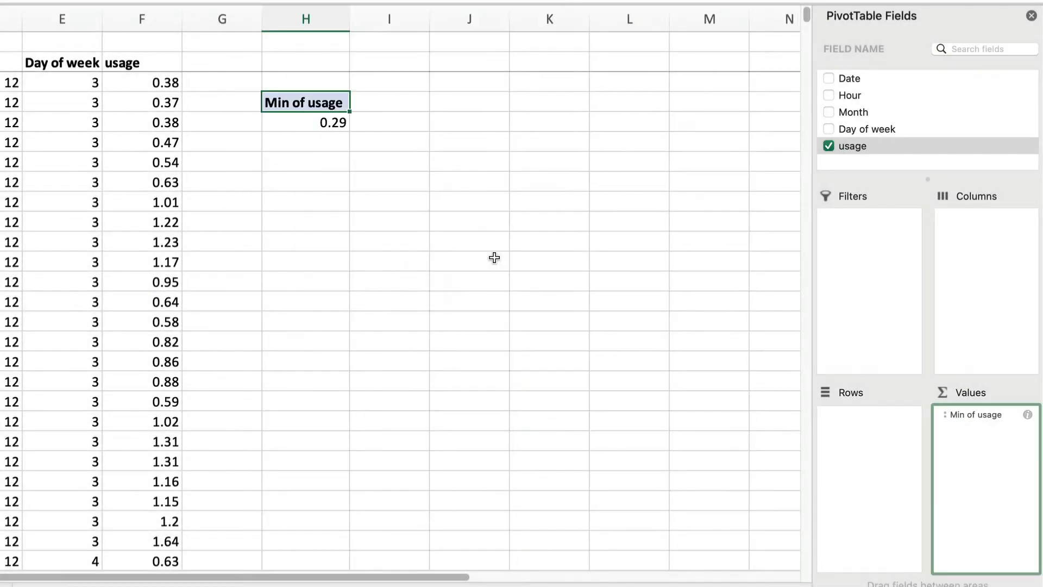
pyautogui.click(1028, 415)
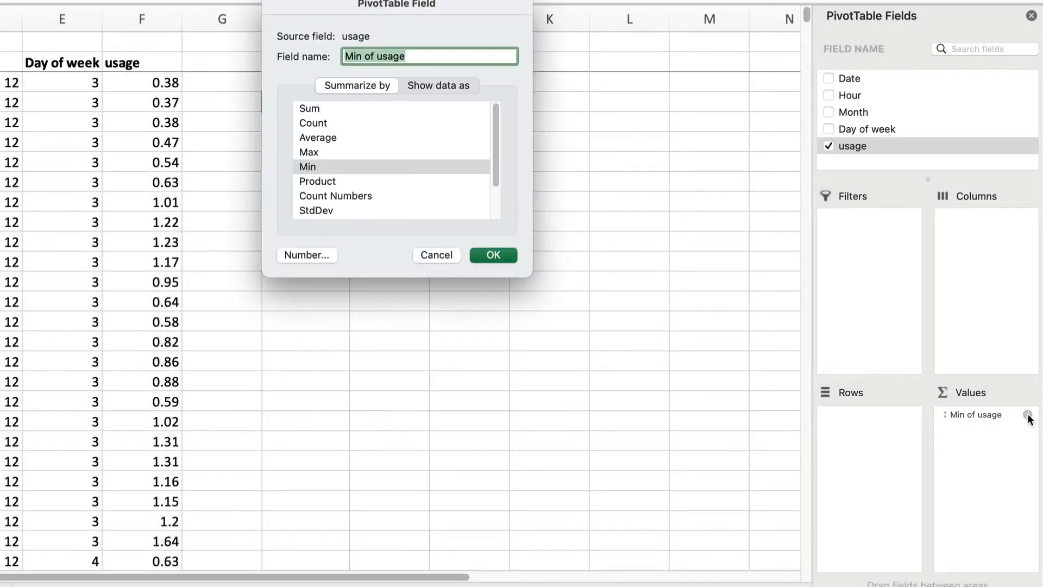
pyautogui.click(492, 255)
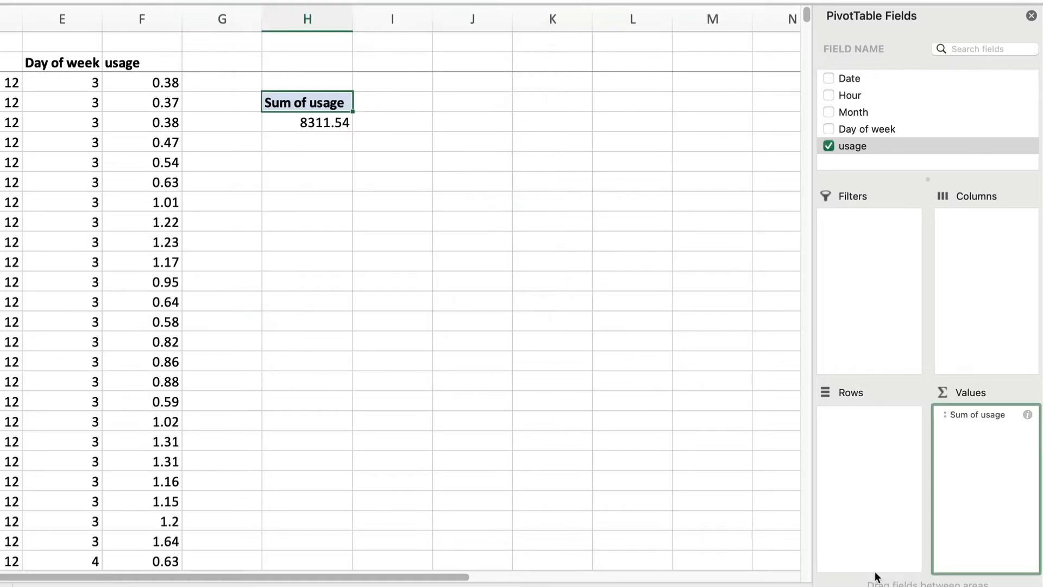
pyautogui.moveTo(905, 550)
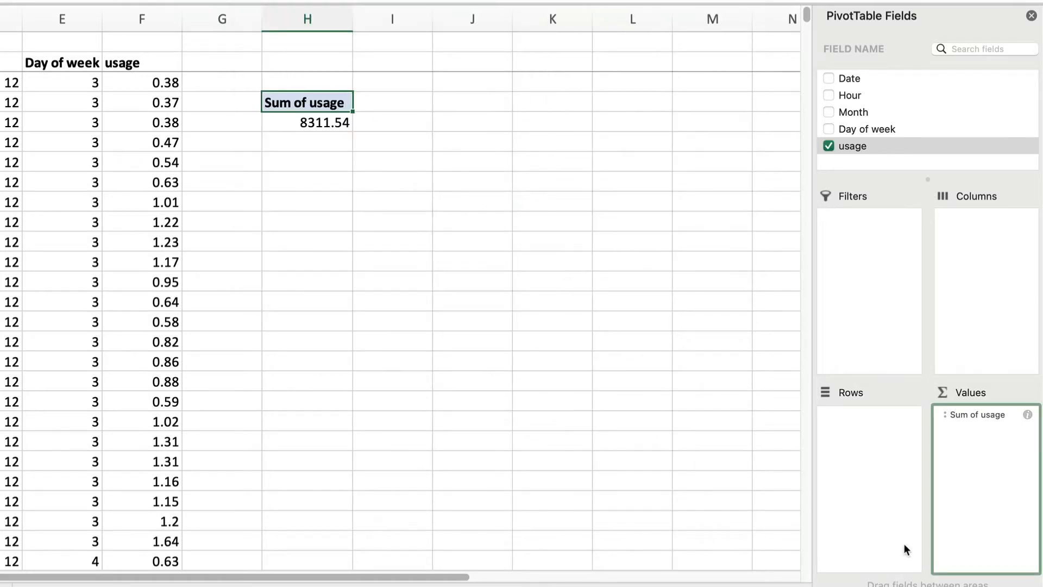
# - Add Date to the pivot rows and ungroup it into individual days
pyautogui.click(306, 122)
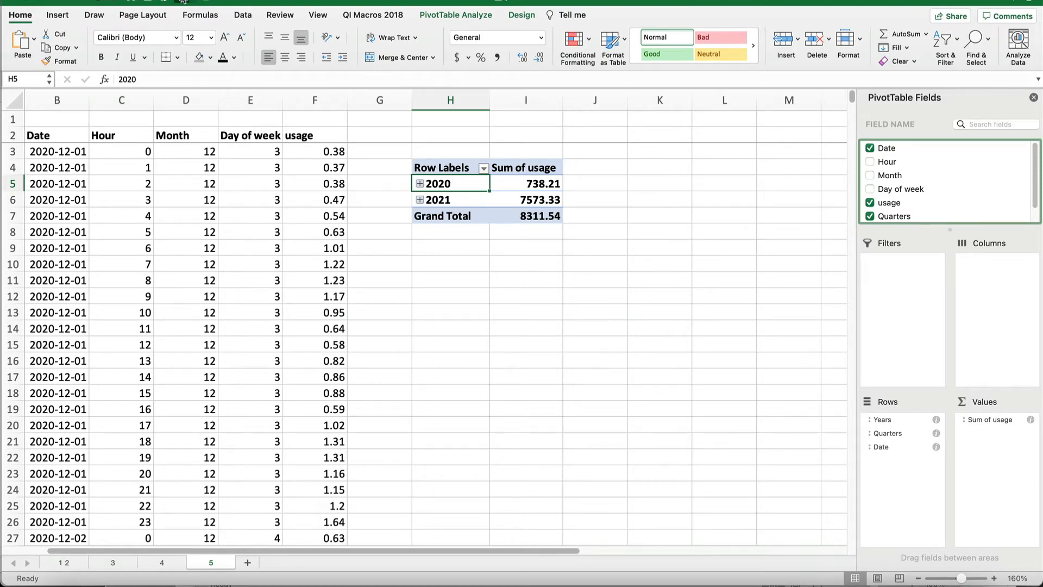
pyautogui.click(250, 17)
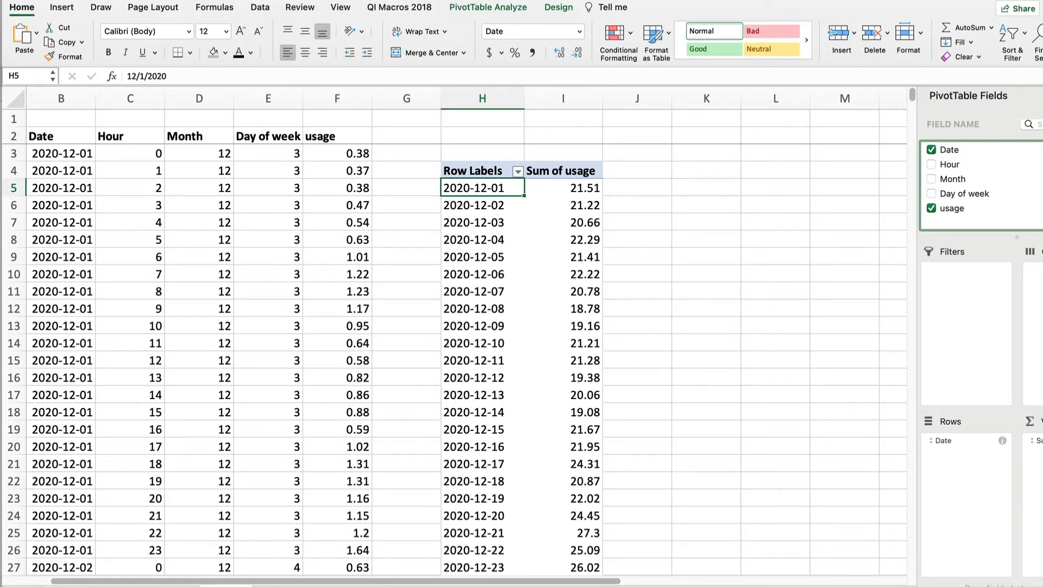
# - Insert a PivotChart line chart of daily usage from the pivot table
pyautogui.click(483, 325)
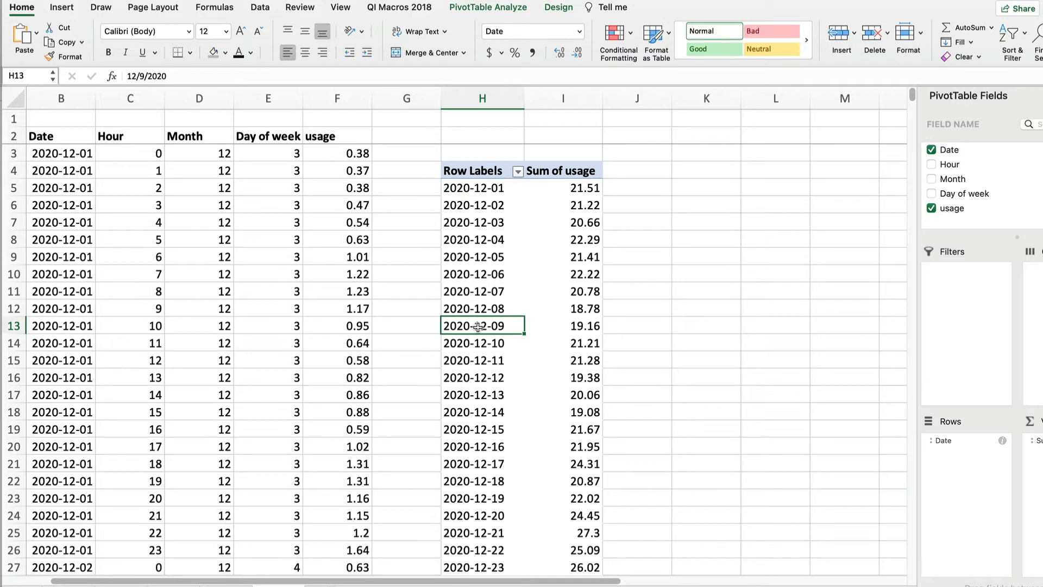
pyautogui.moveTo(526, 207)
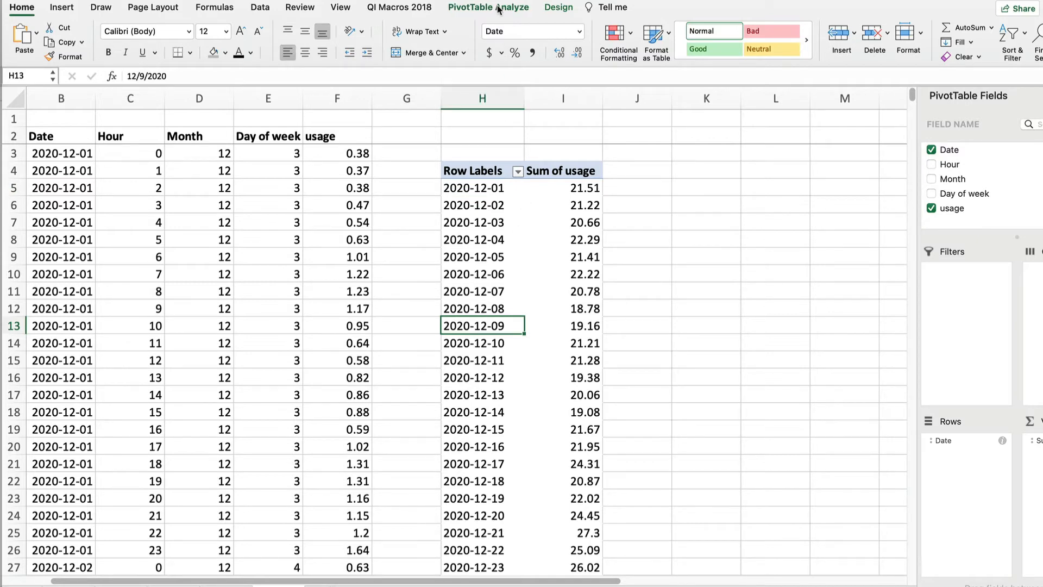
pyautogui.click(488, 7)
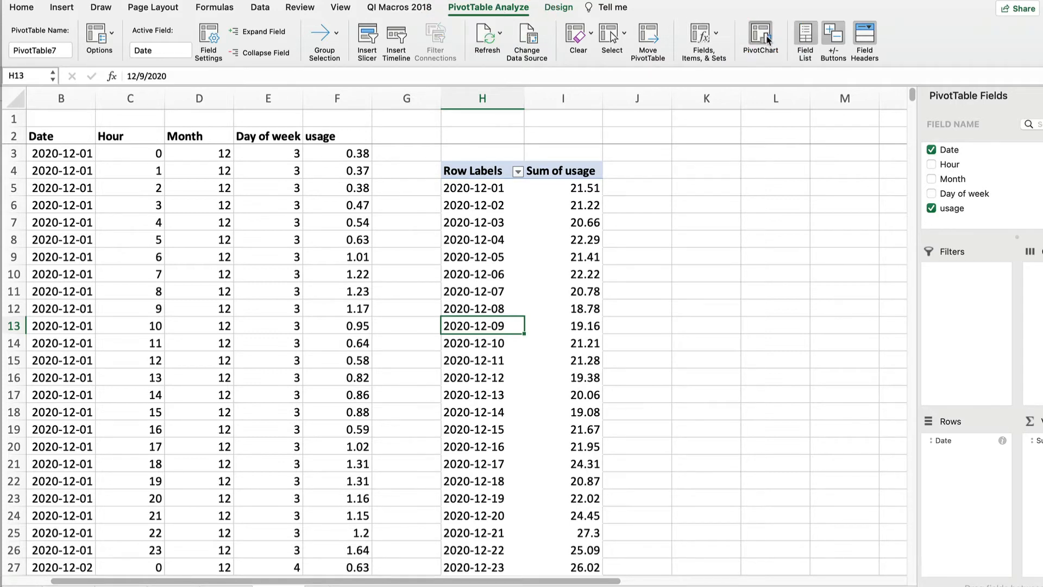
pyautogui.click(761, 36)
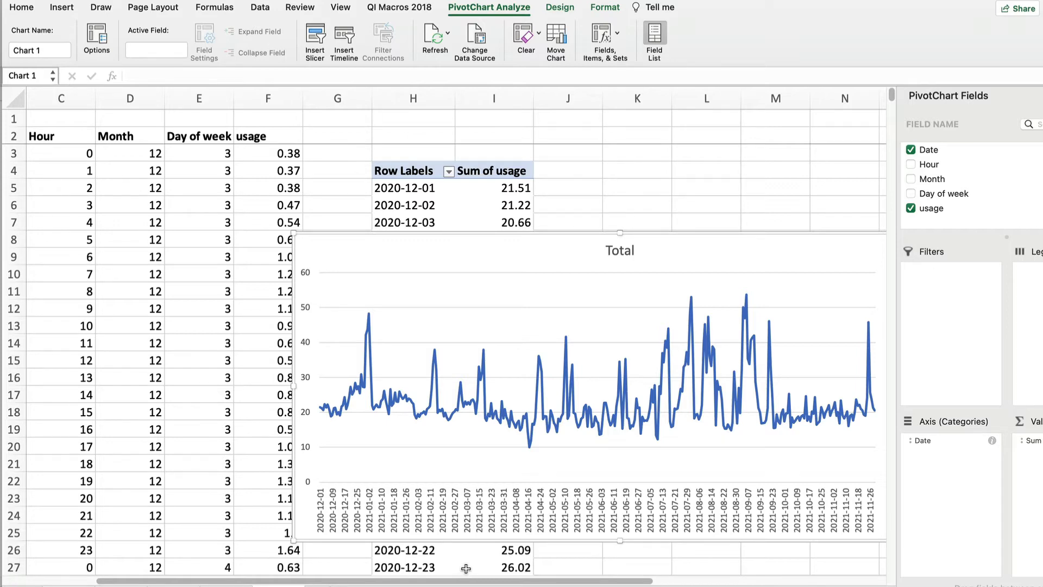
pyautogui.moveTo(885, 542)
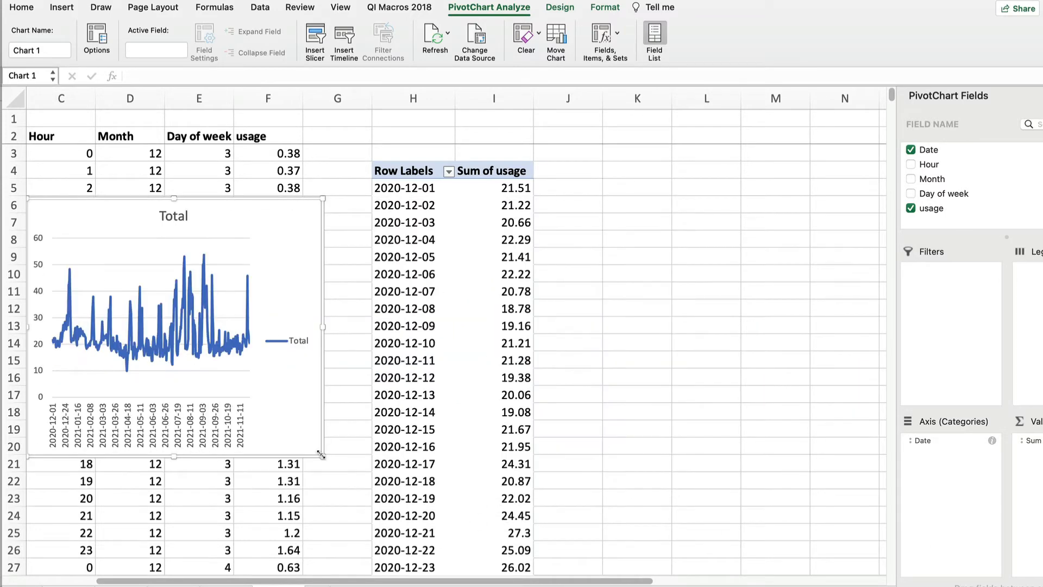
# - Enter =AVERAGE(I5:I368) in K6 to get average daily usage 22.833901
pyautogui.click(637, 205)
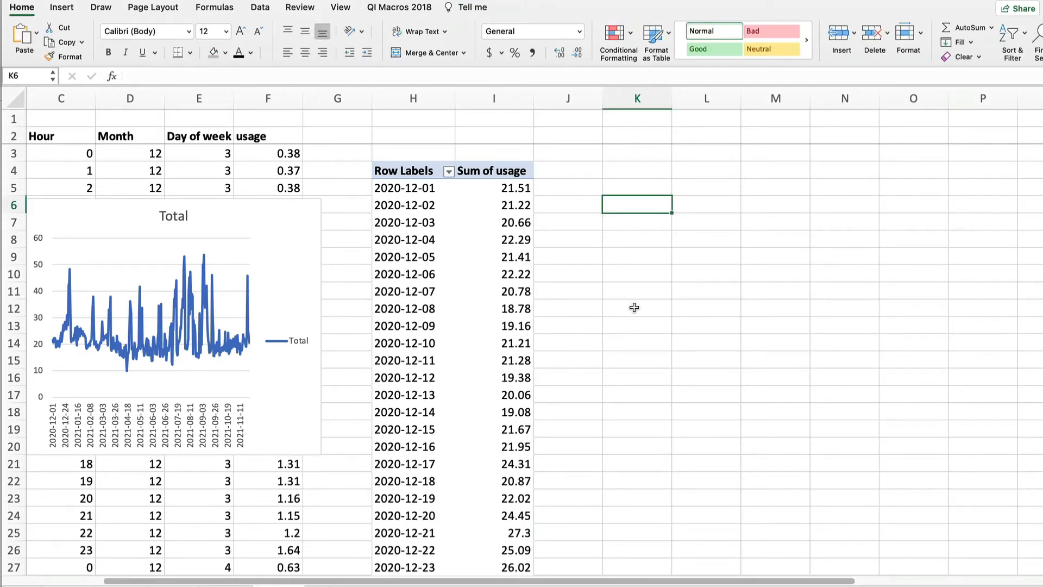
pyautogui.write('=a')
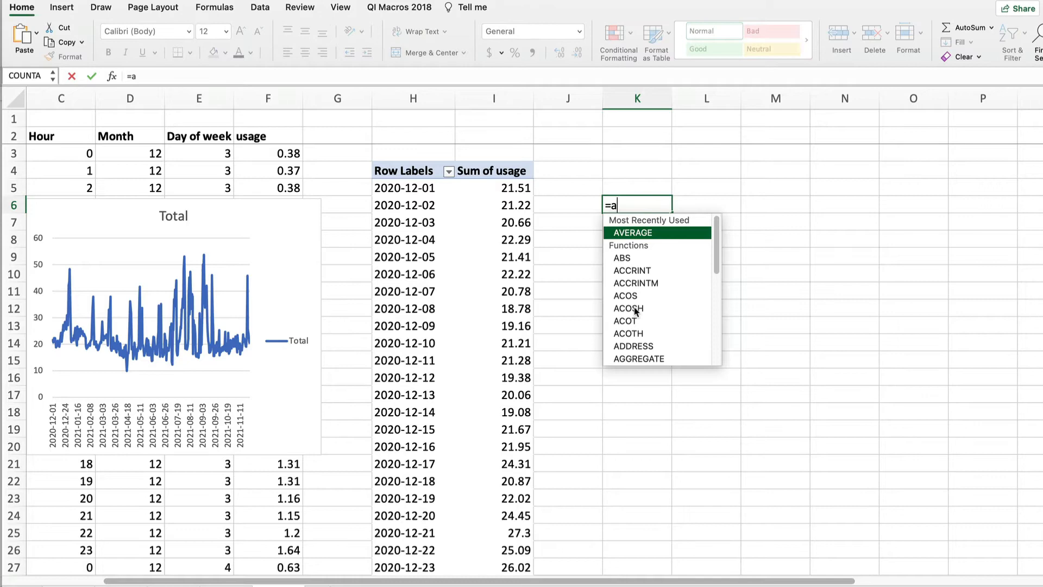
pyautogui.write('vera')
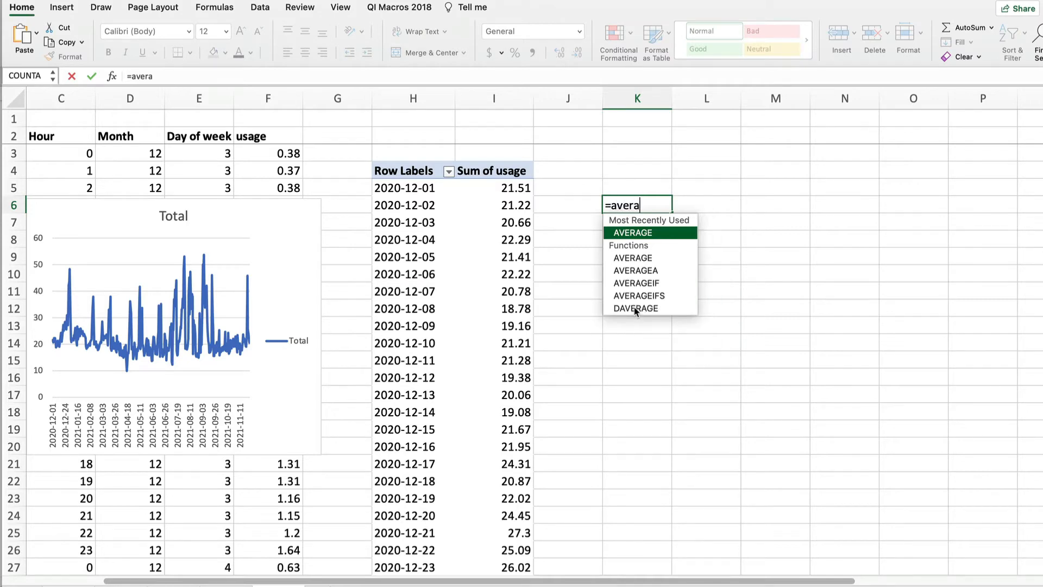
pyautogui.write('ge(I5:I368')
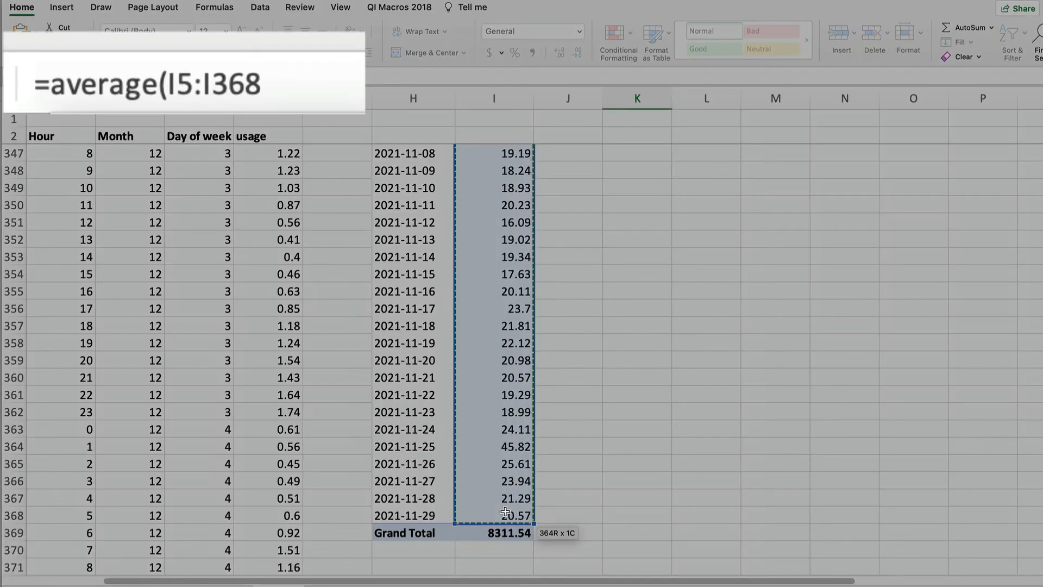
pyautogui.write(')')
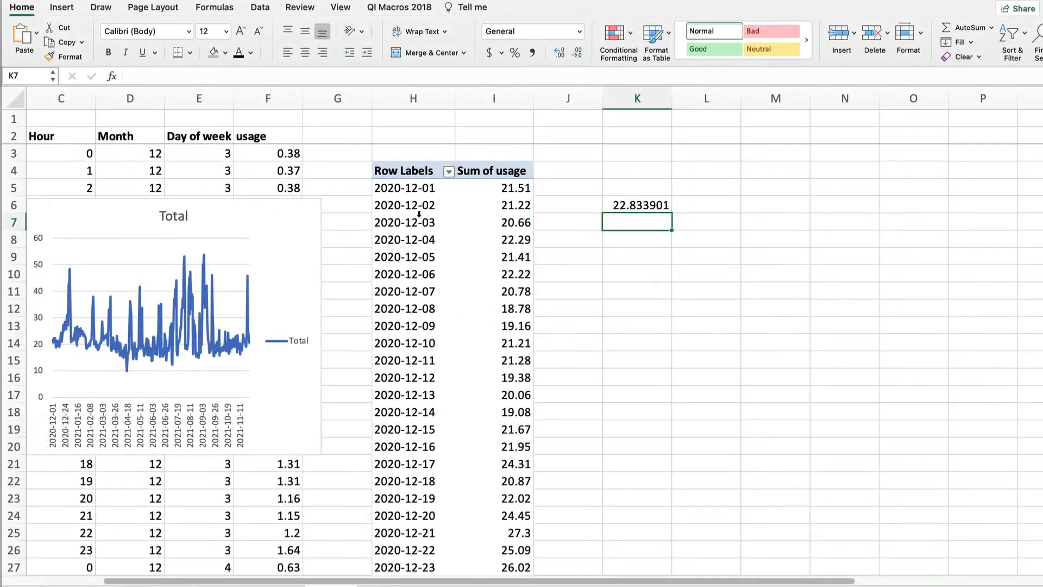
# - Replace Date with Hour in the pivot rows to total usage by hour
pyautogui.click(412, 222)
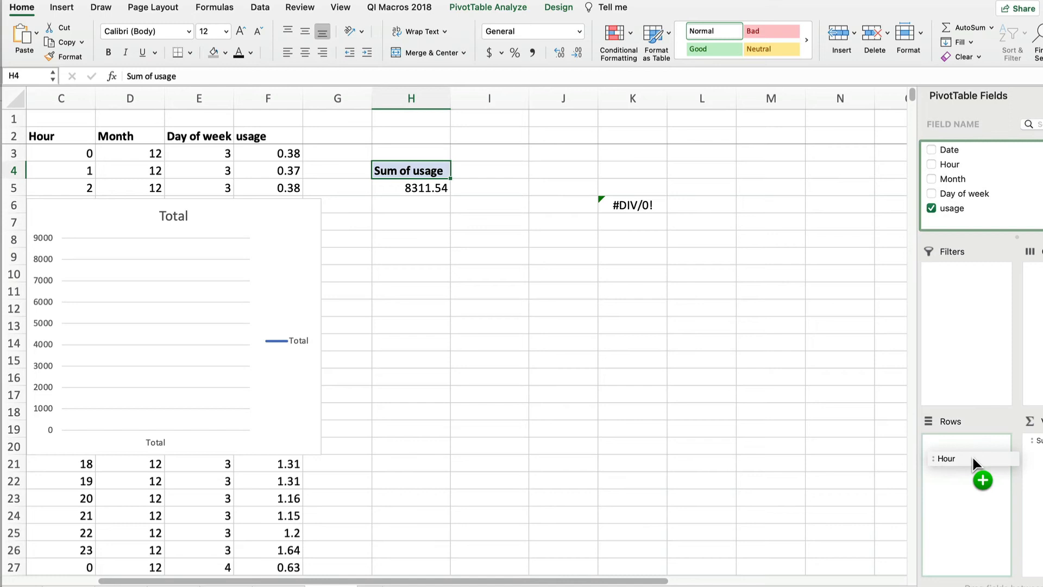
pyautogui.click(933, 165)
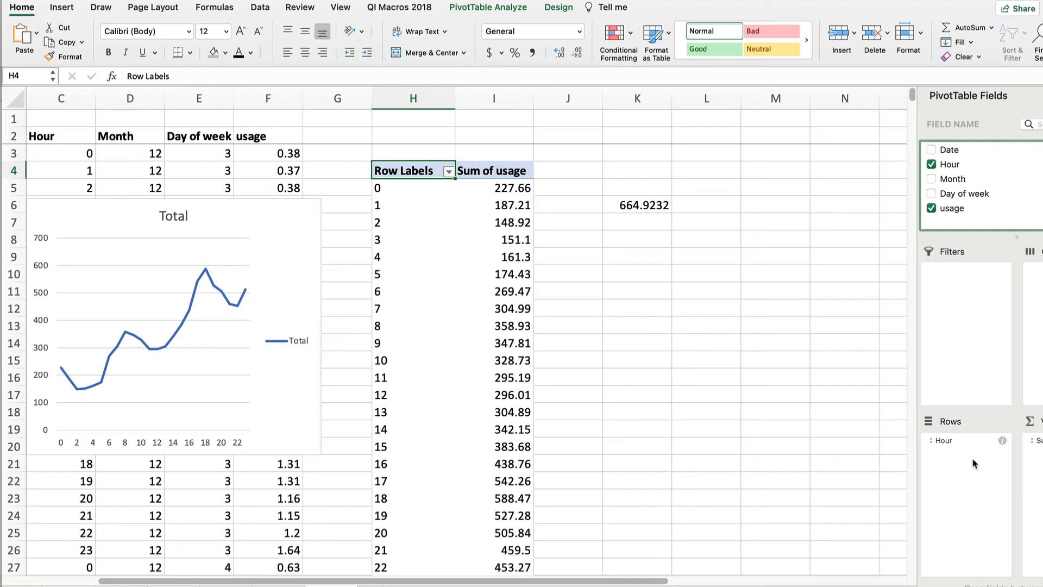
pyautogui.moveTo(961, 446)
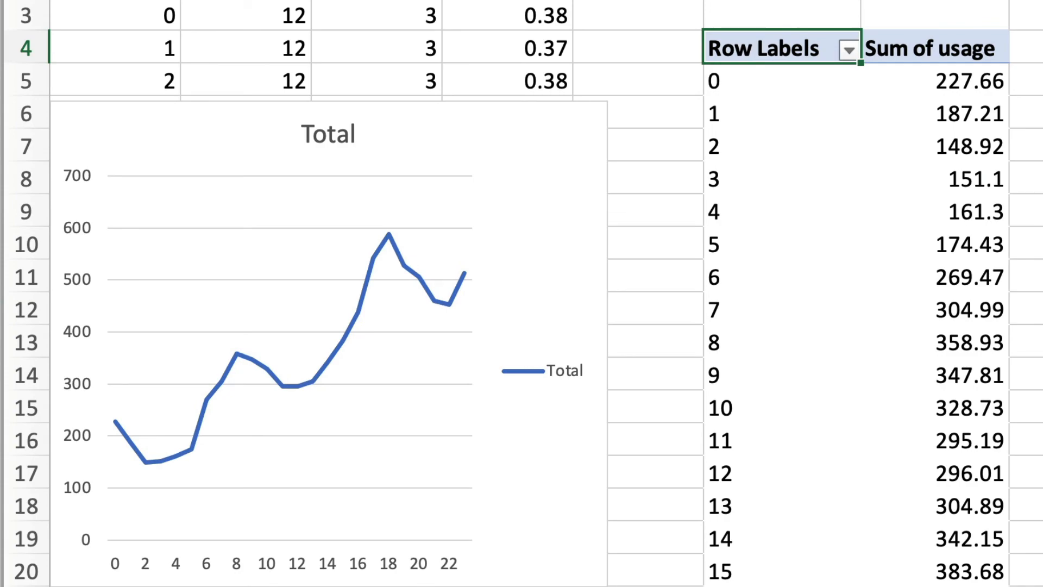
# - Scroll the sheet and swap Hour for Day of week in the pivot rows
pyautogui.scroll(3)
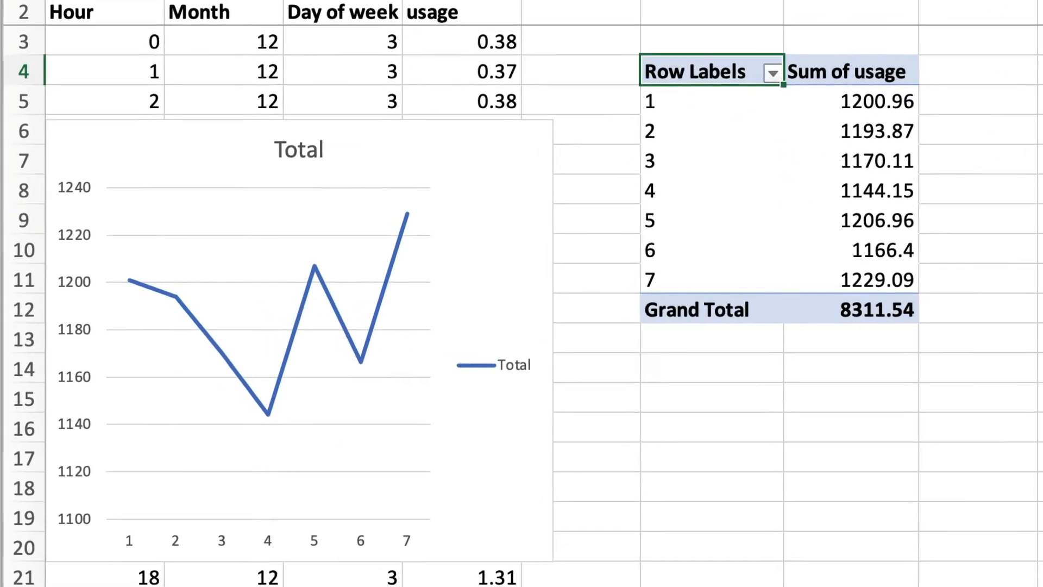
pyautogui.scroll(3)
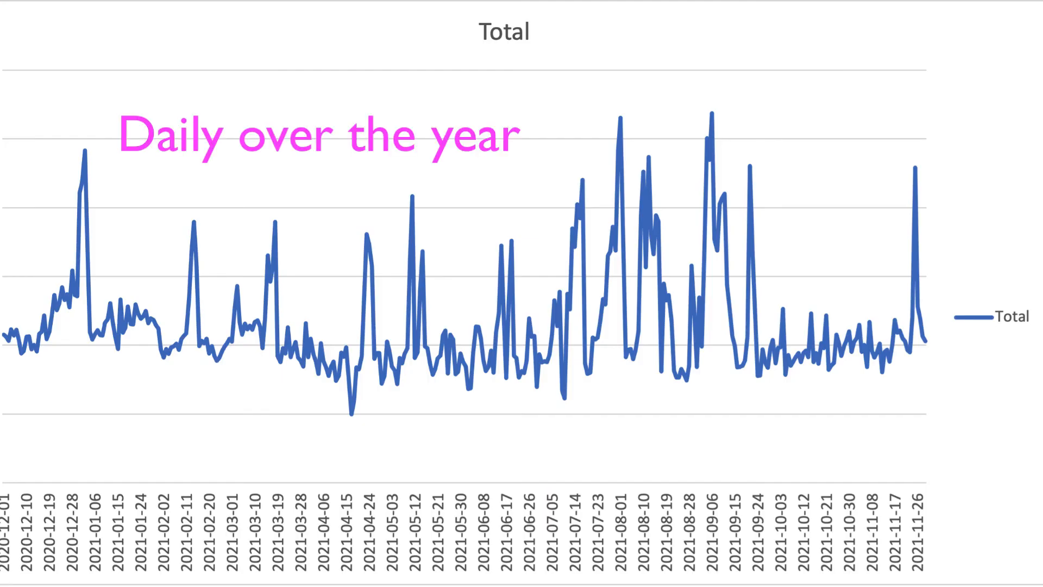
pyautogui.press('Right')
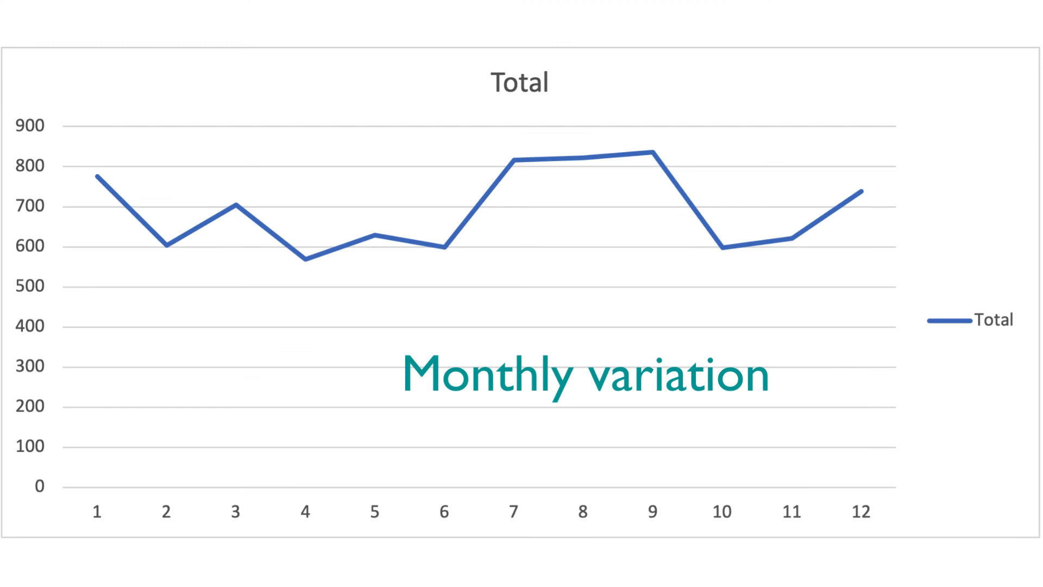